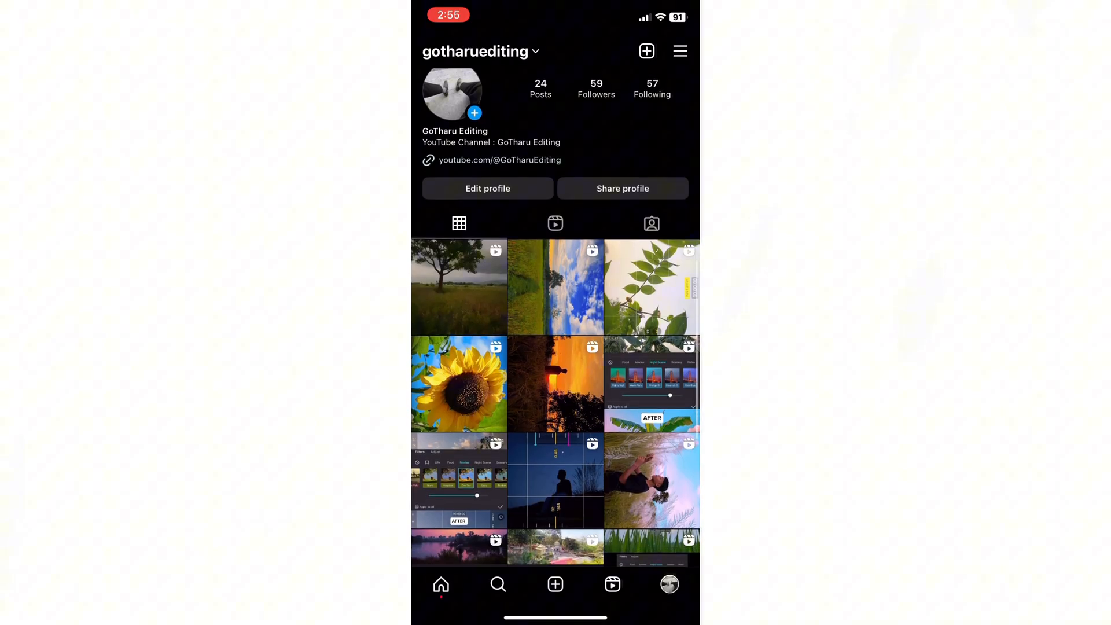
- Try the red, green and blue channel curves on sample clips, then shape an S-curve on the sky shot's brightness curve
{"action": "scroll", "scroll_direction": "down", "scroll_amount": 3}
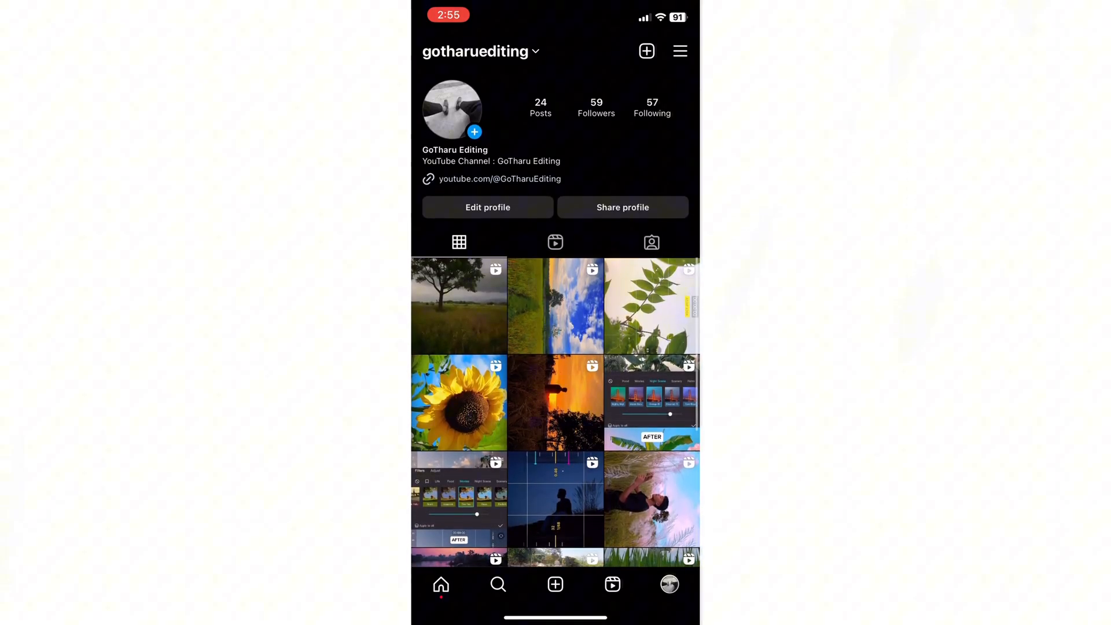
{"action": "scroll", "scroll_direction": "down", "scroll_amount": 3}
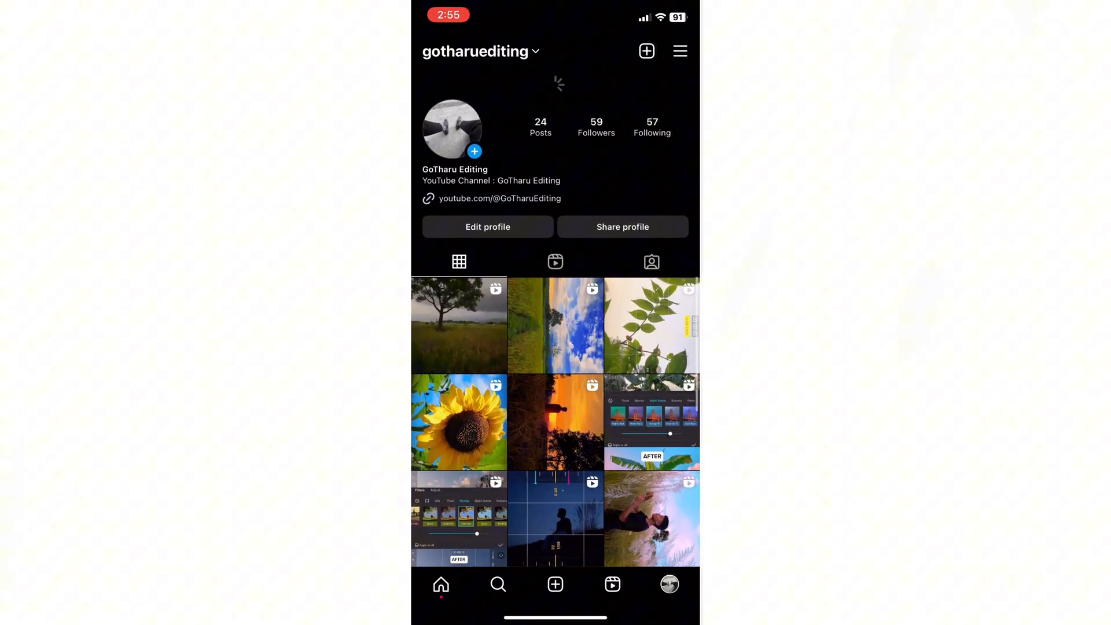
{"action": "scroll", "scroll_direction": "up", "scroll_amount": 3}
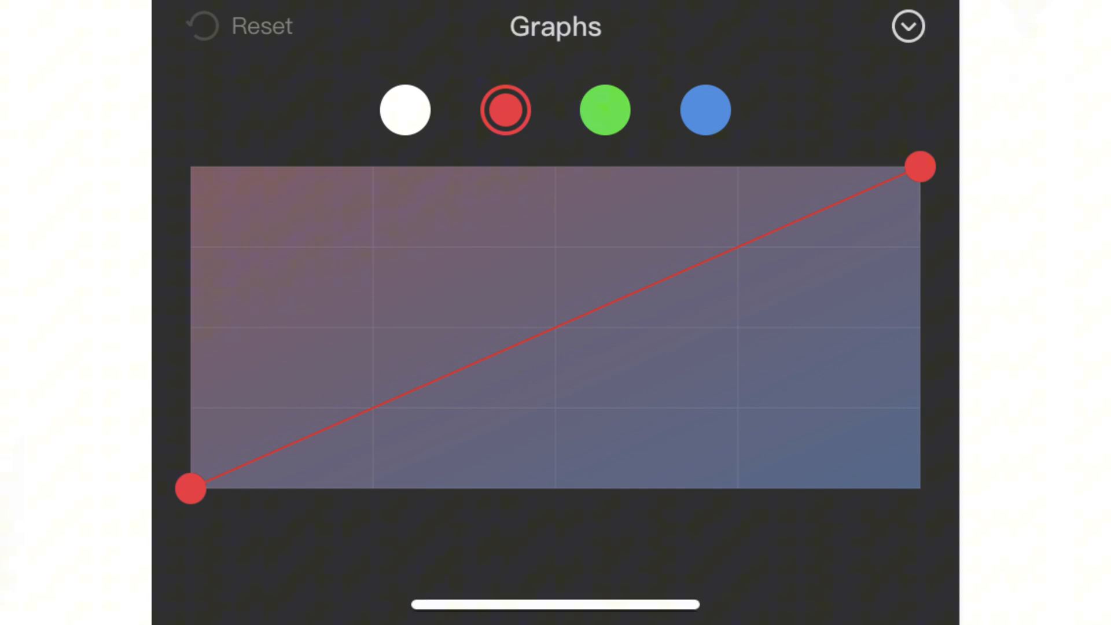
{"action": "left_click", "coordinate": [604, 110]}
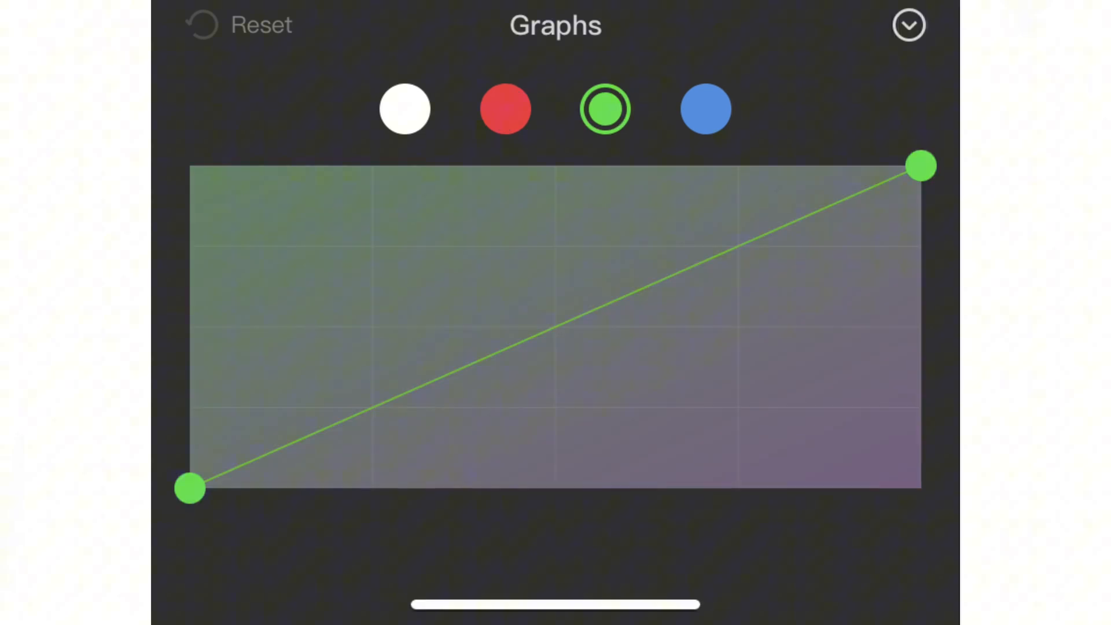
{"action": "left_click", "coordinate": [706, 109]}
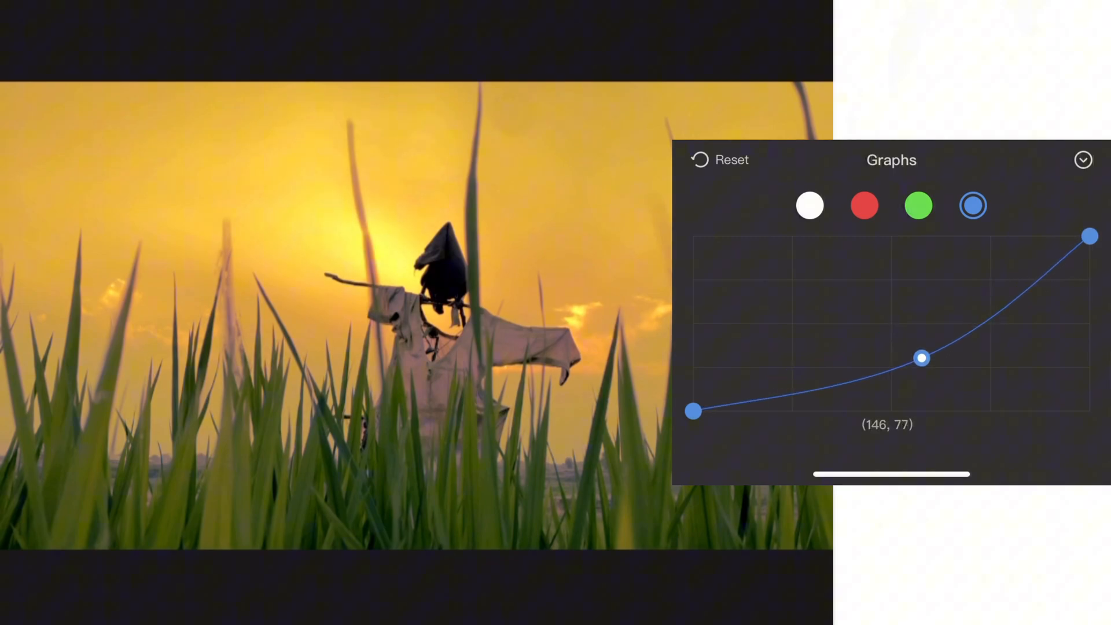
{"action": "left_click", "coordinate": [917, 206]}
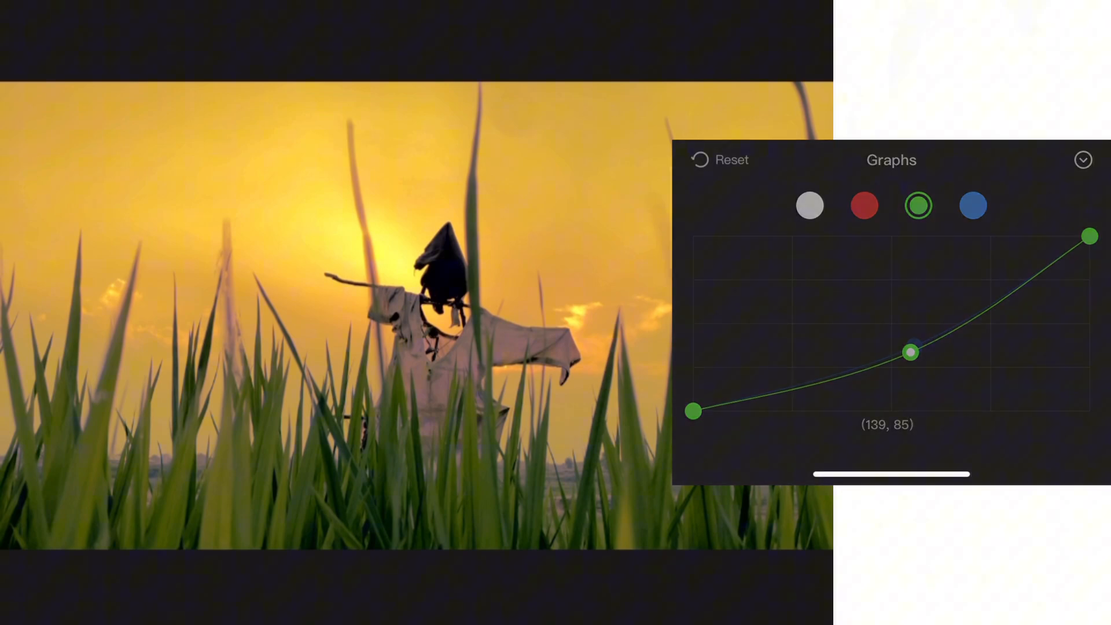
{"action": "left_click", "coordinate": [863, 206]}
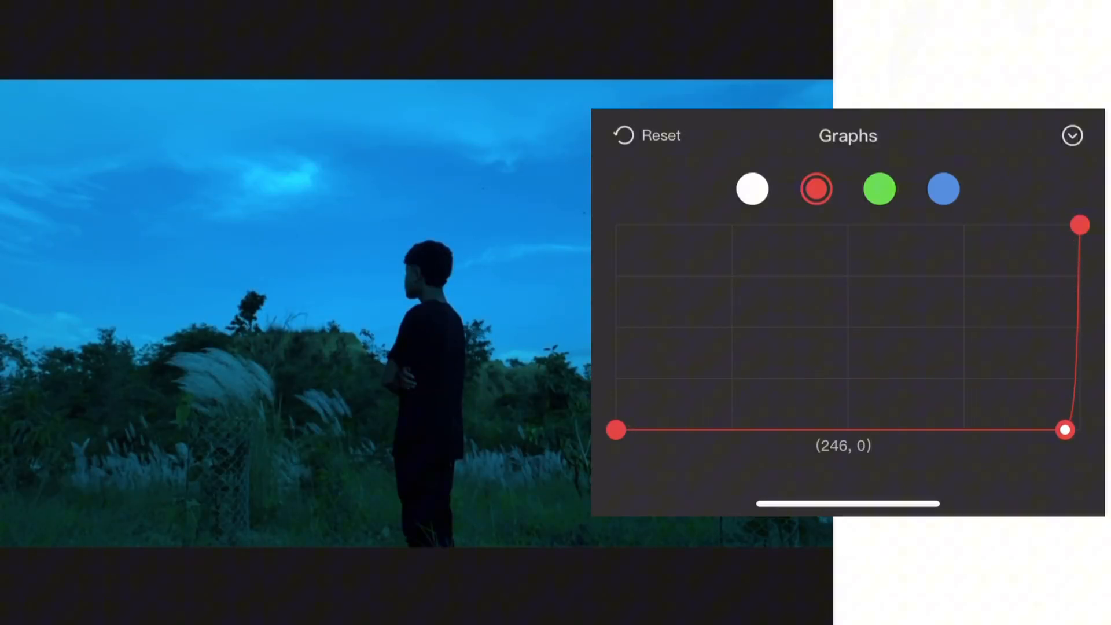
{"action": "left_click", "coordinate": [878, 189]}
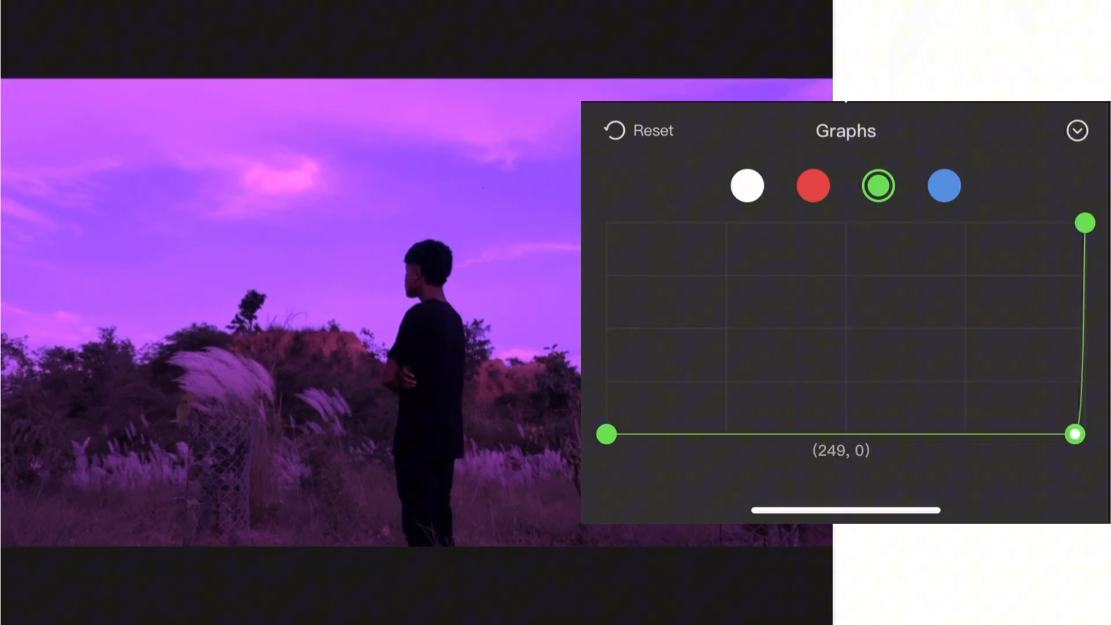
{"action": "left_click", "coordinate": [943, 186]}
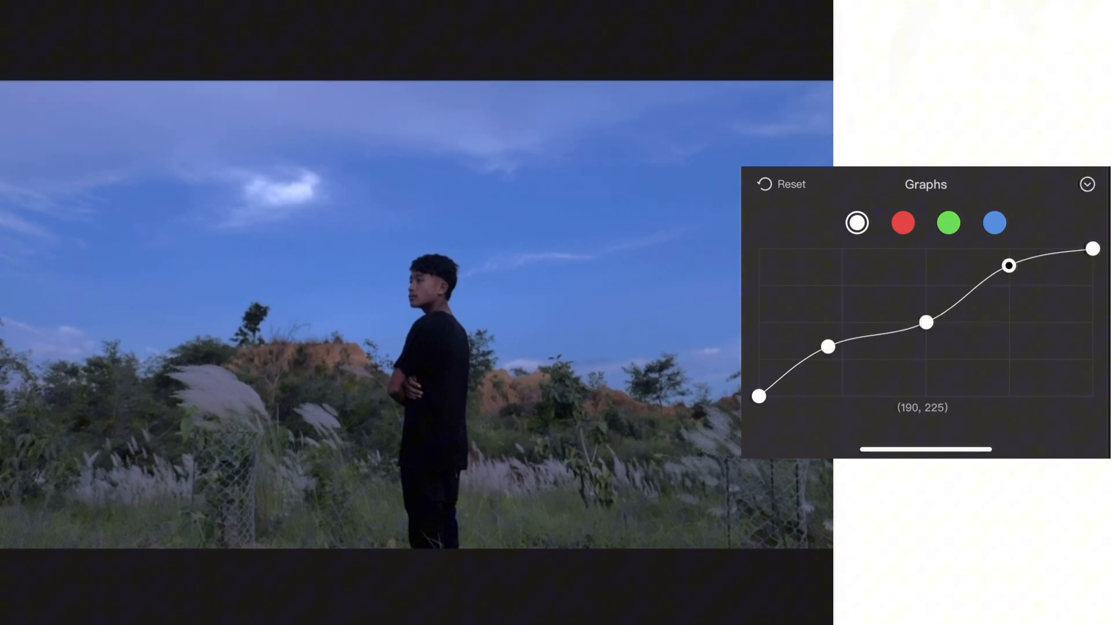
- Select the umbrella clip and bring up its colour curves via Adjust, still flat
{"action": "left_click", "coordinate": [1086, 184]}
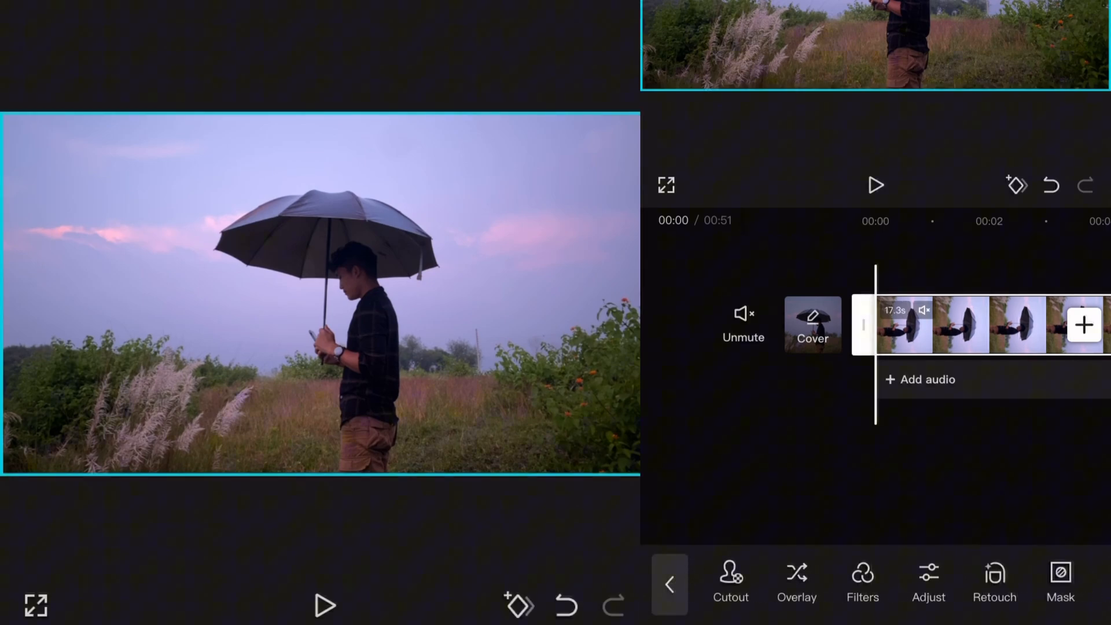
{"action": "left_click", "coordinate": [927, 581]}
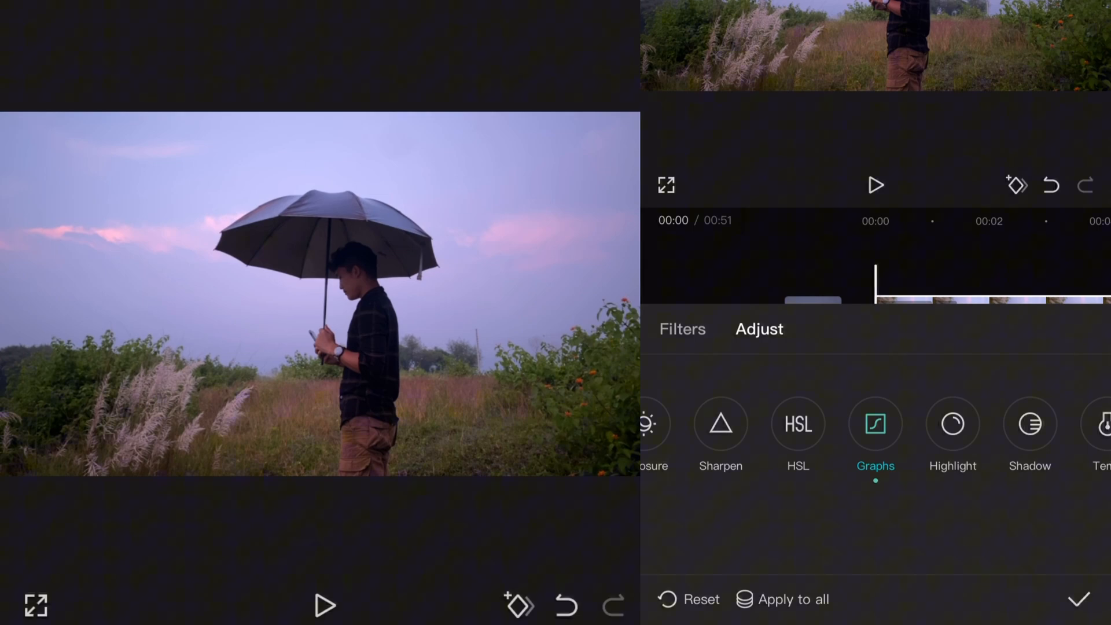
{"action": "left_click", "coordinate": [875, 425]}
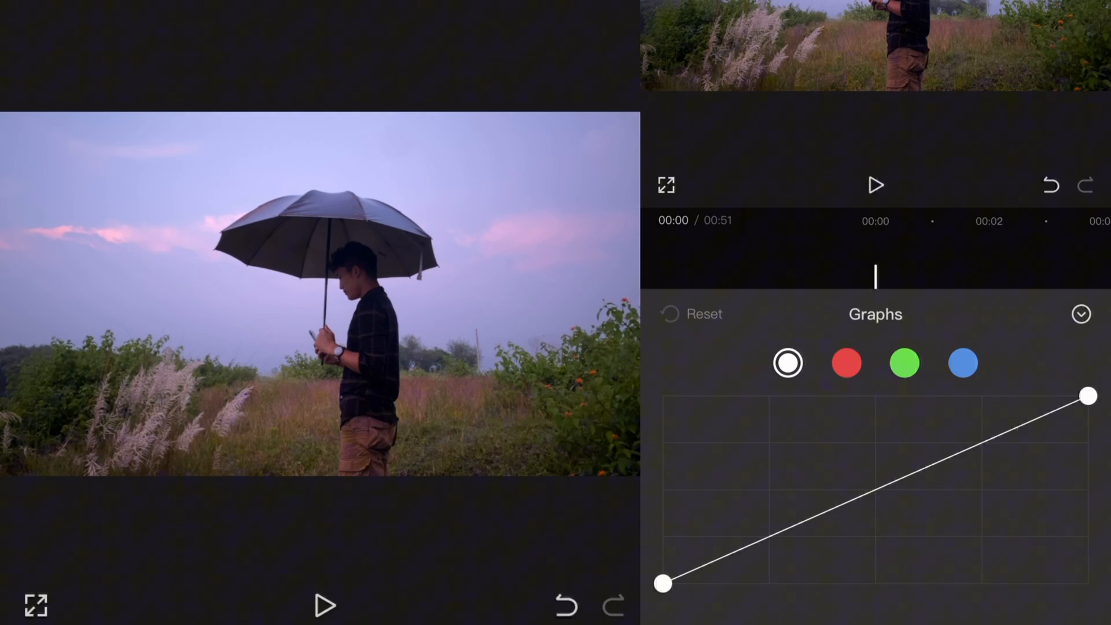
{"action": "left_click", "coordinate": [771, 536]}
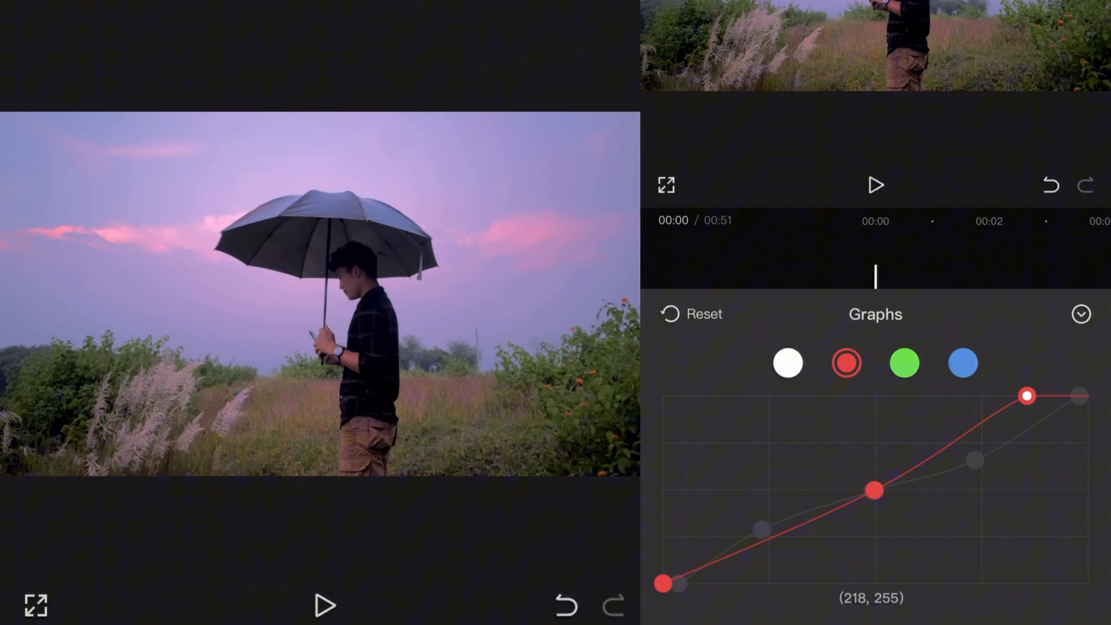
- Lower the green curve's highlights for a magenta tint, then move to the blue channel
{"action": "left_click", "coordinate": [904, 363]}
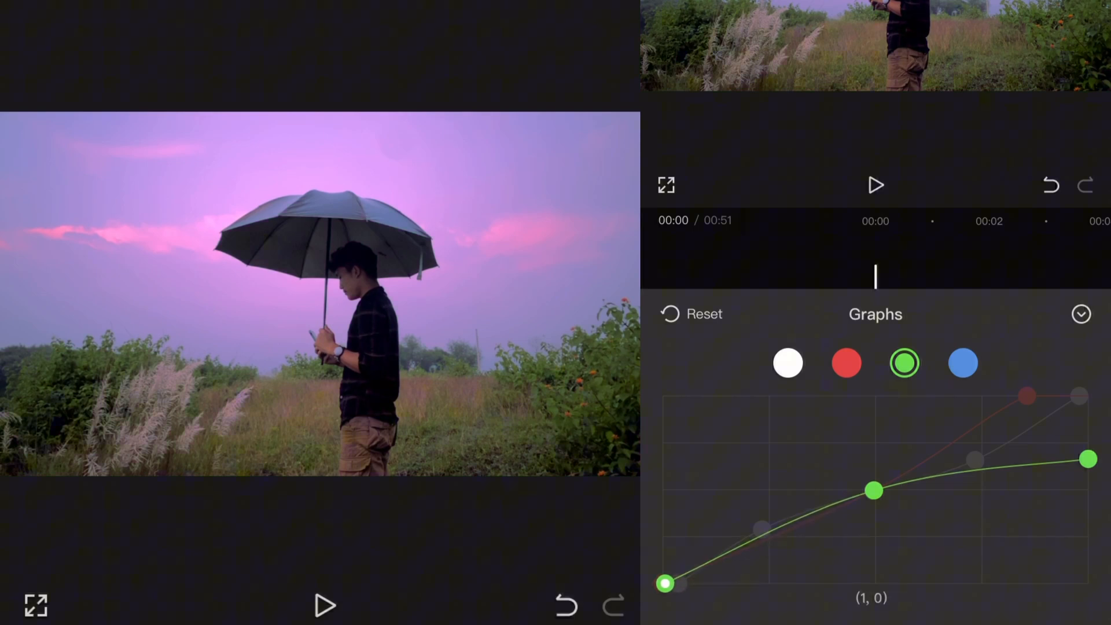
{"action": "left_click", "coordinate": [961, 362]}
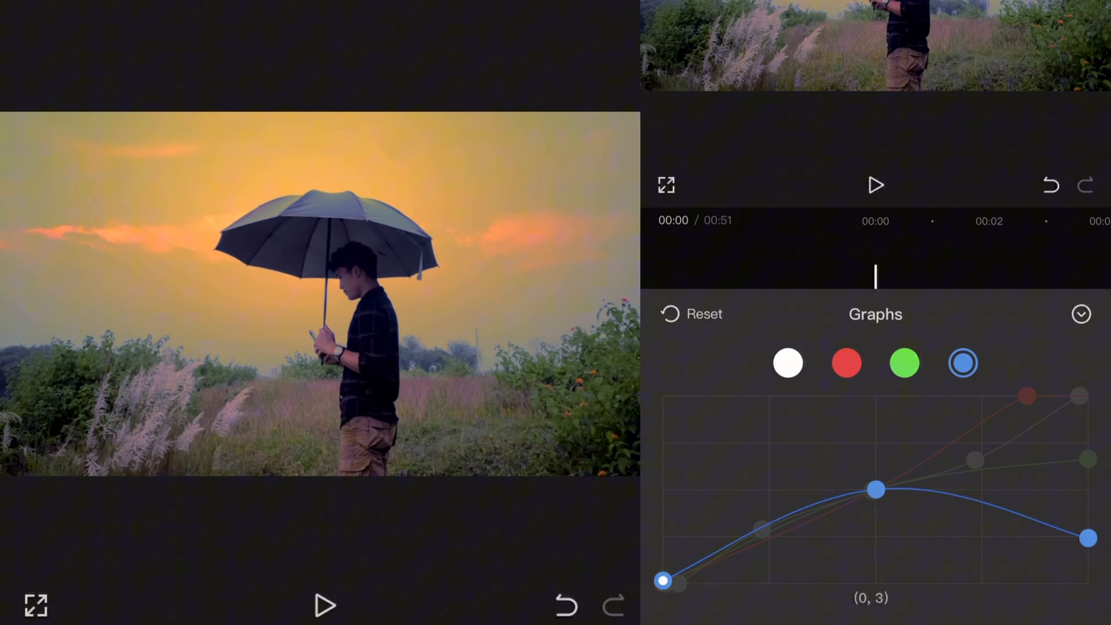
- Confirm the blue-curve edit giving the golden sky and return to the adjustment tools
{"action": "left_click", "coordinate": [1079, 313]}
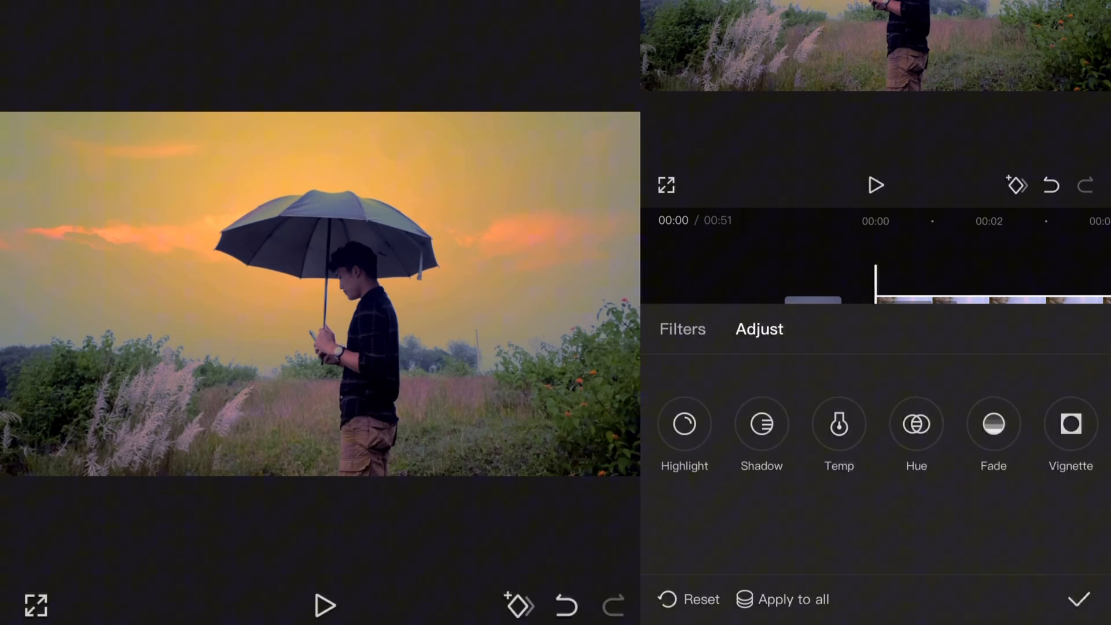
- Nudge the umbrella clip's exposure up and set its saturation to 6
{"action": "left_click", "coordinate": [838, 424]}
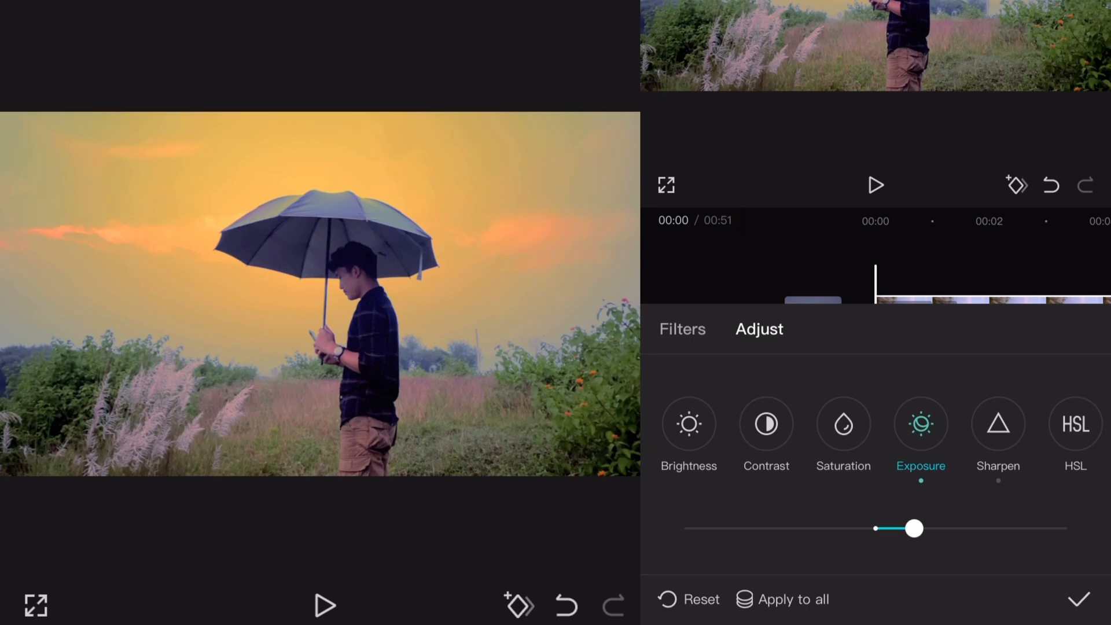
{"action": "left_click", "coordinate": [844, 424]}
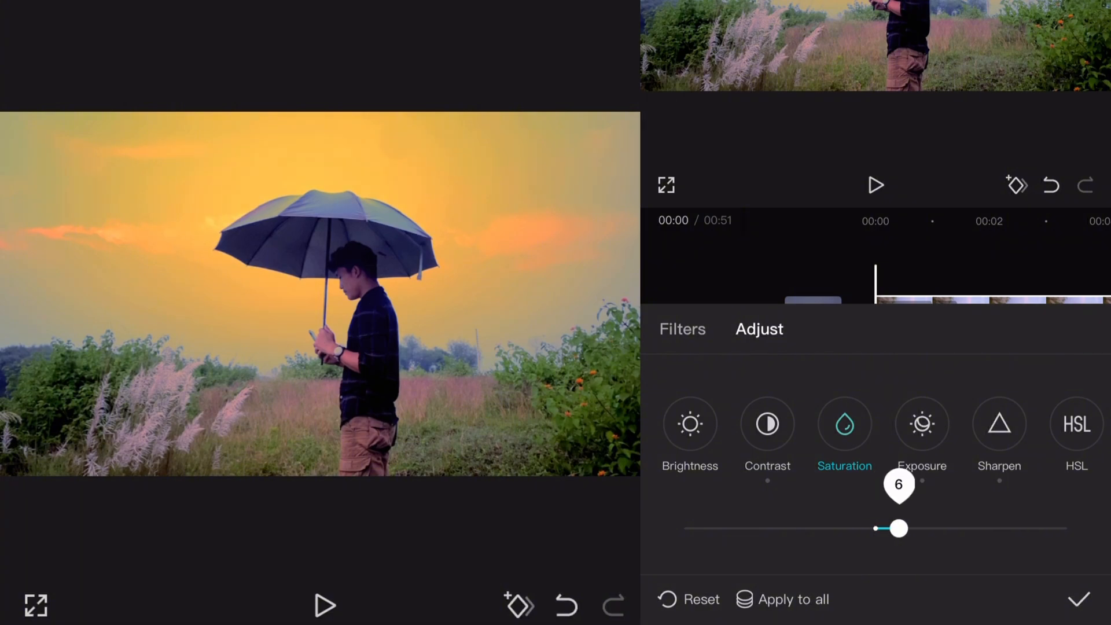